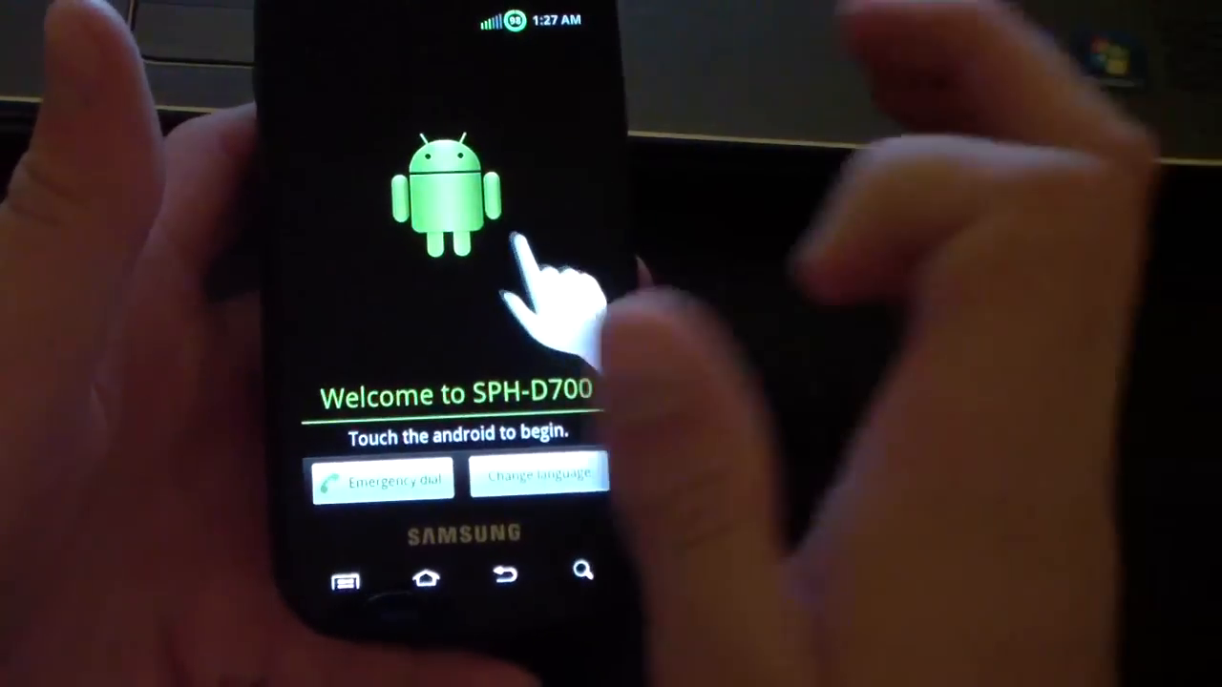
click(459, 201)
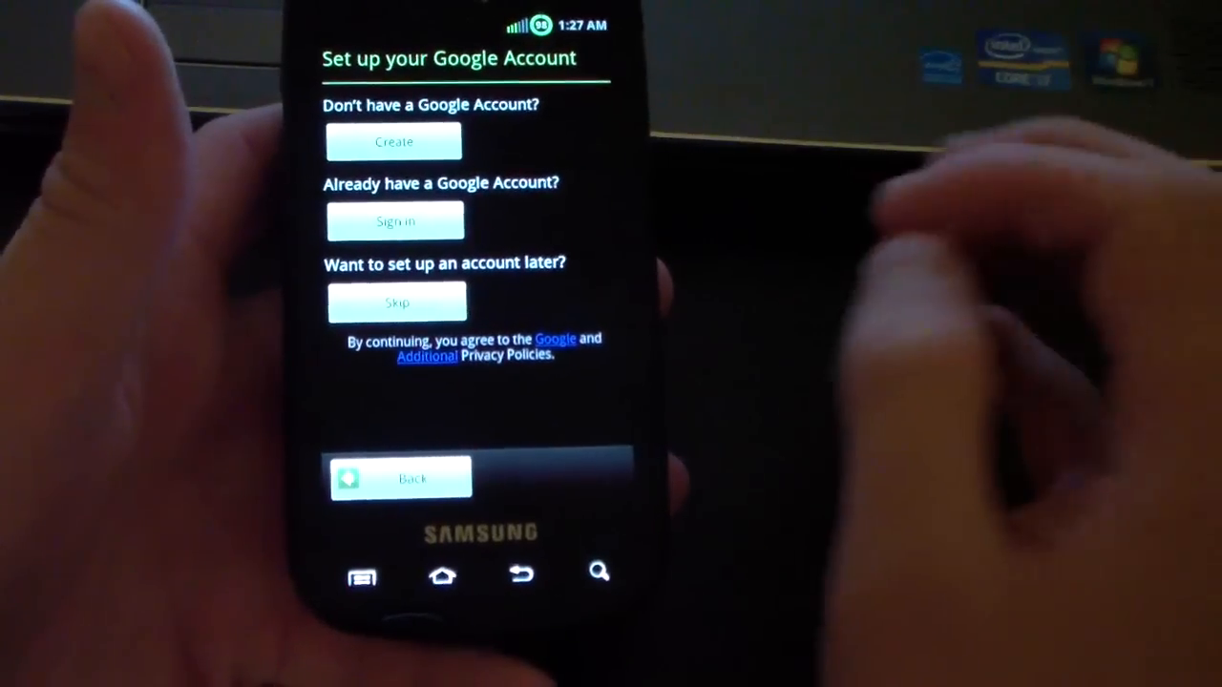
click(397, 301)
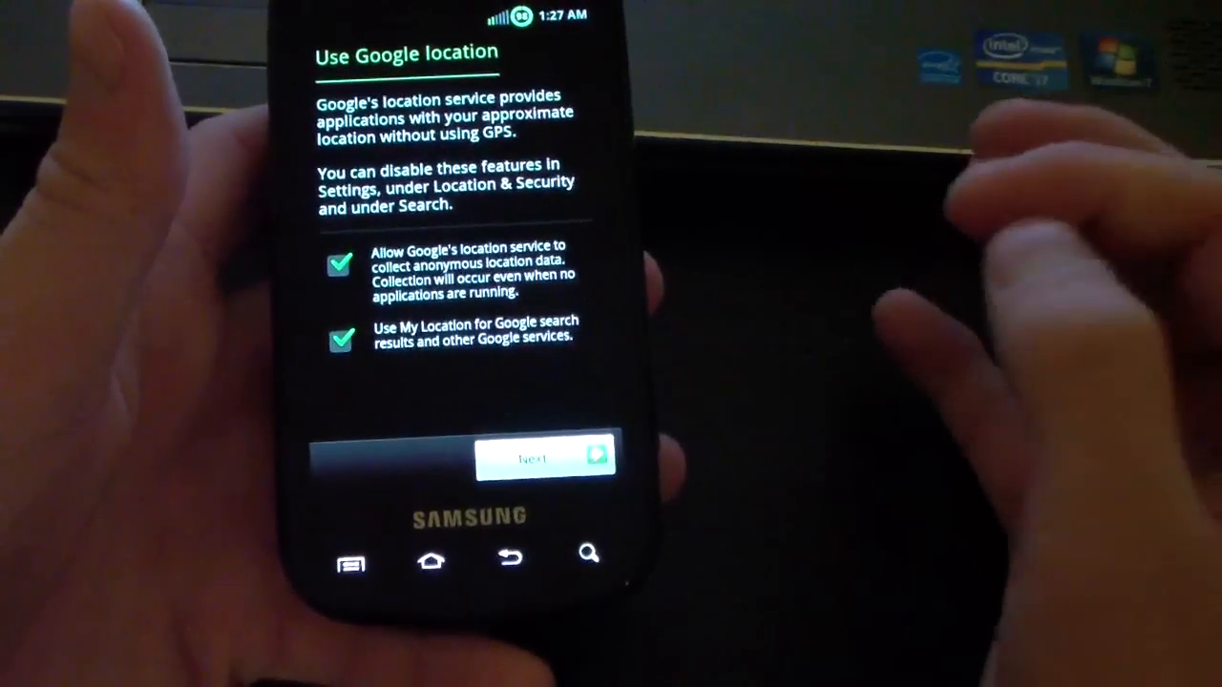
click(544, 458)
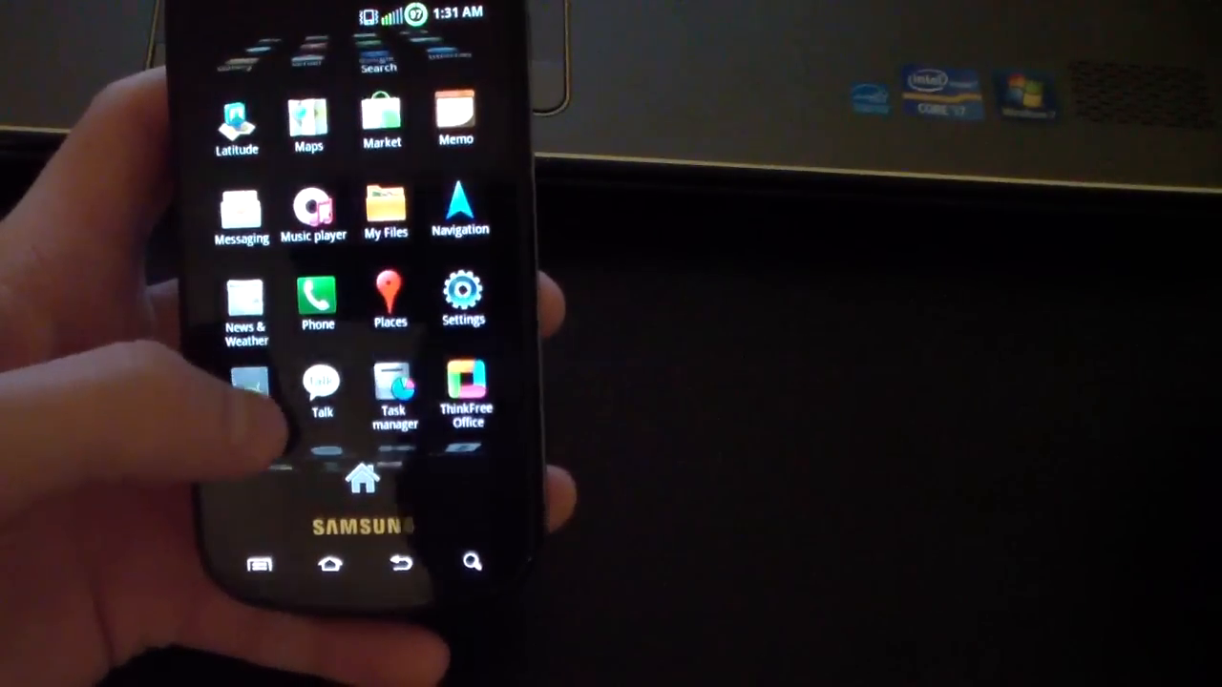
scroll(down, 3)
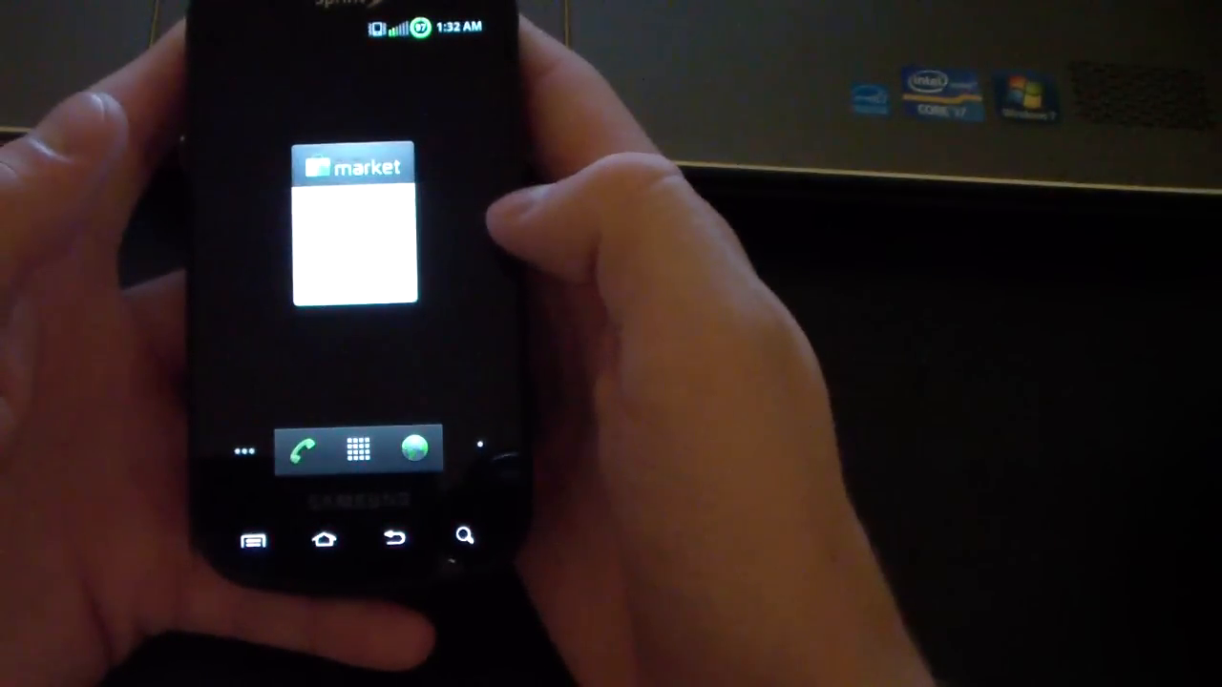
click(322, 537)
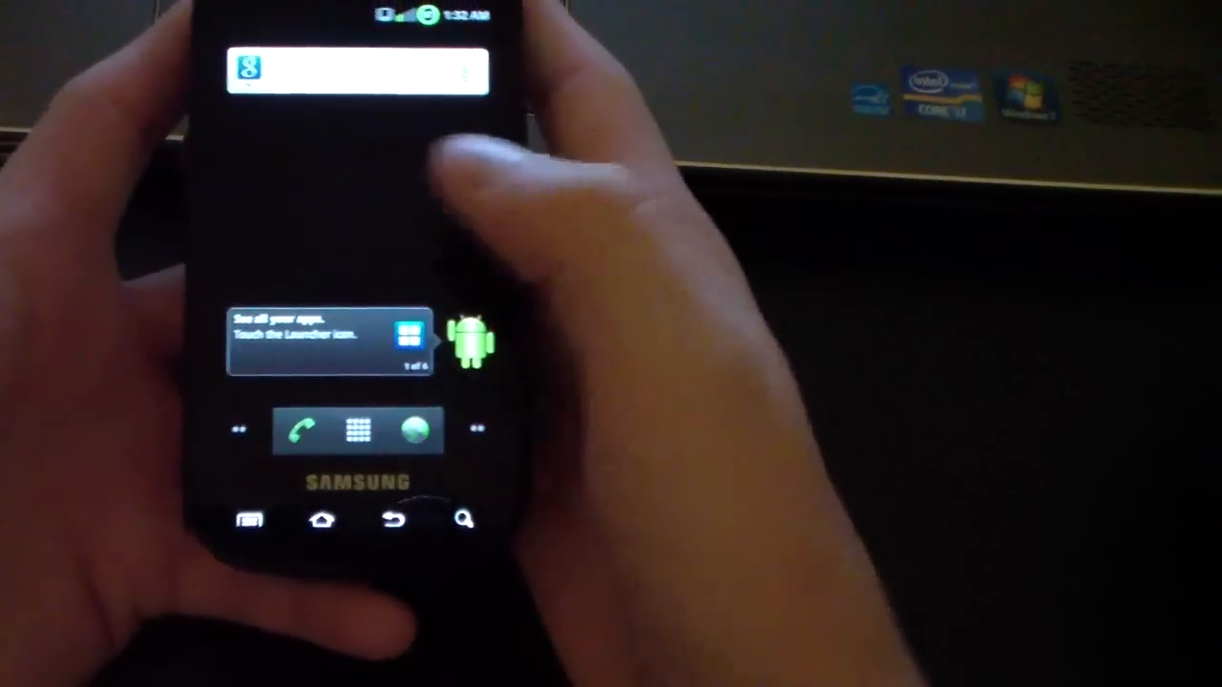